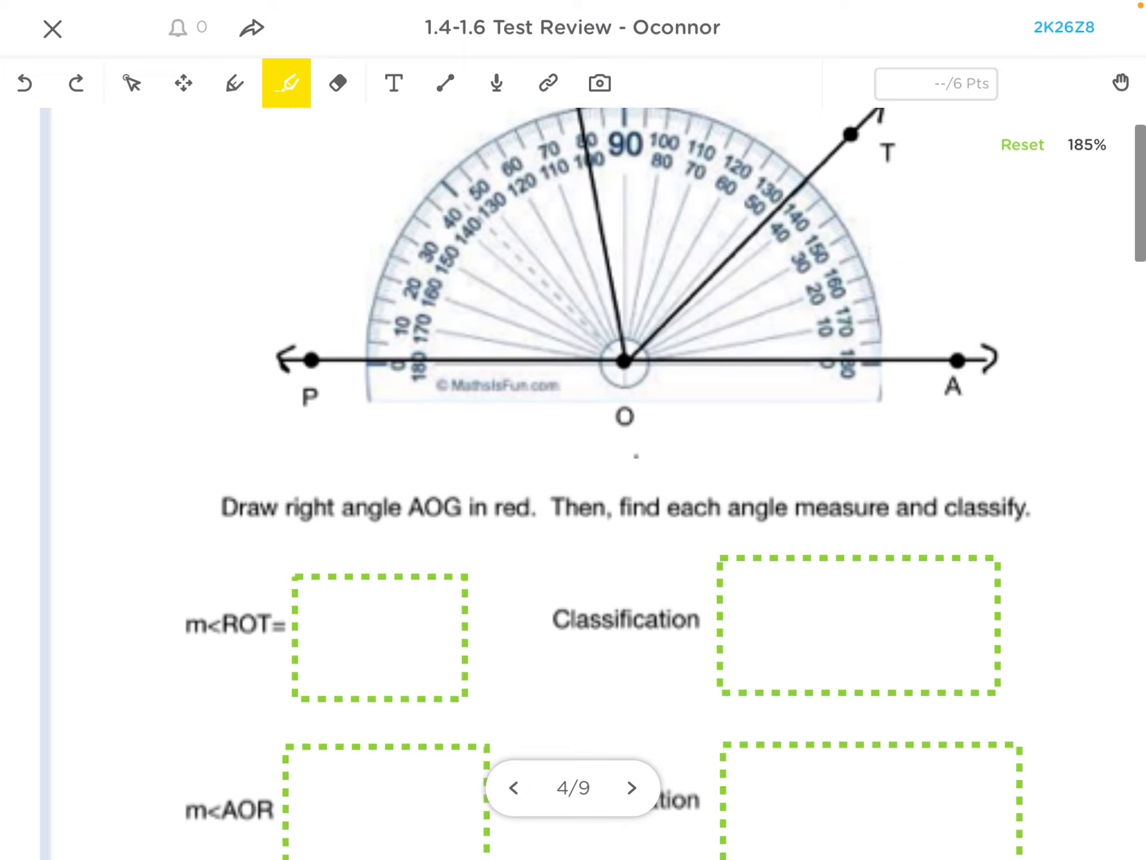
Highlight rays OR and OT in yellow on the protractor diagram.
left_click_drag(182, 625, 282, 625)
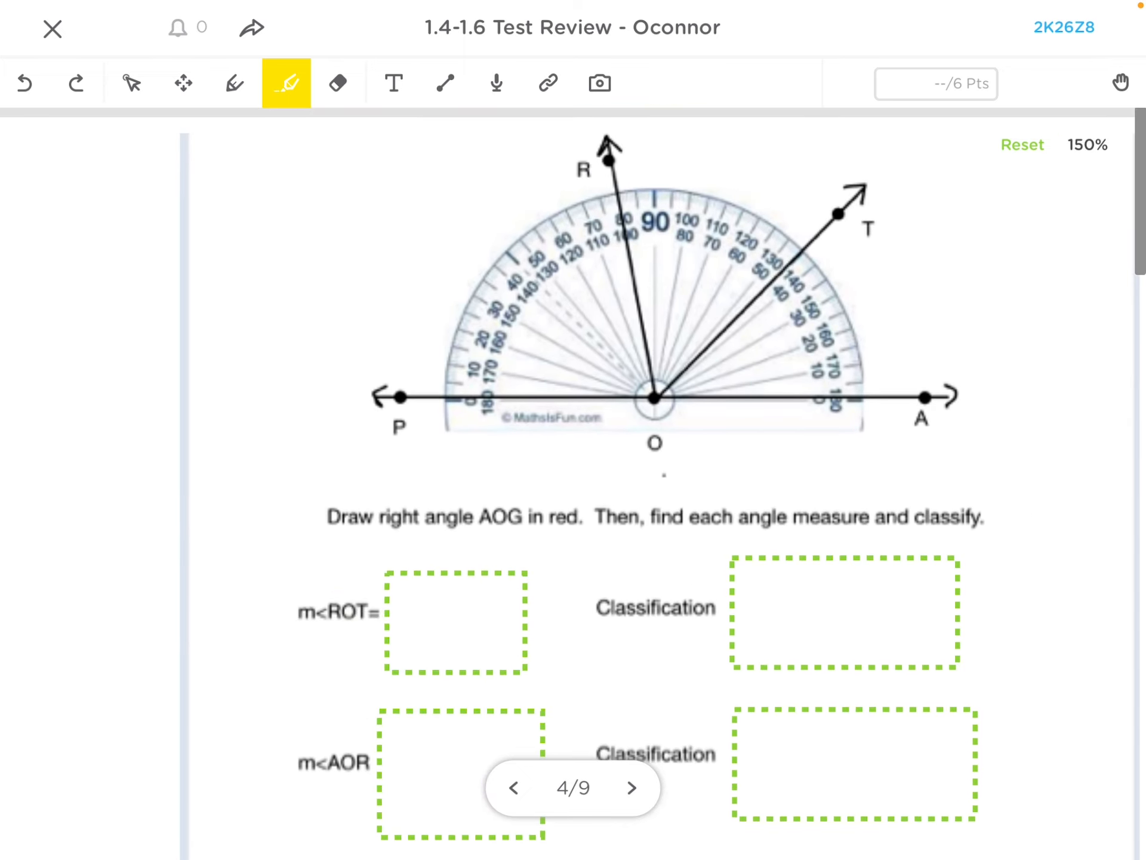
left_click_drag(649, 400, 605, 150)
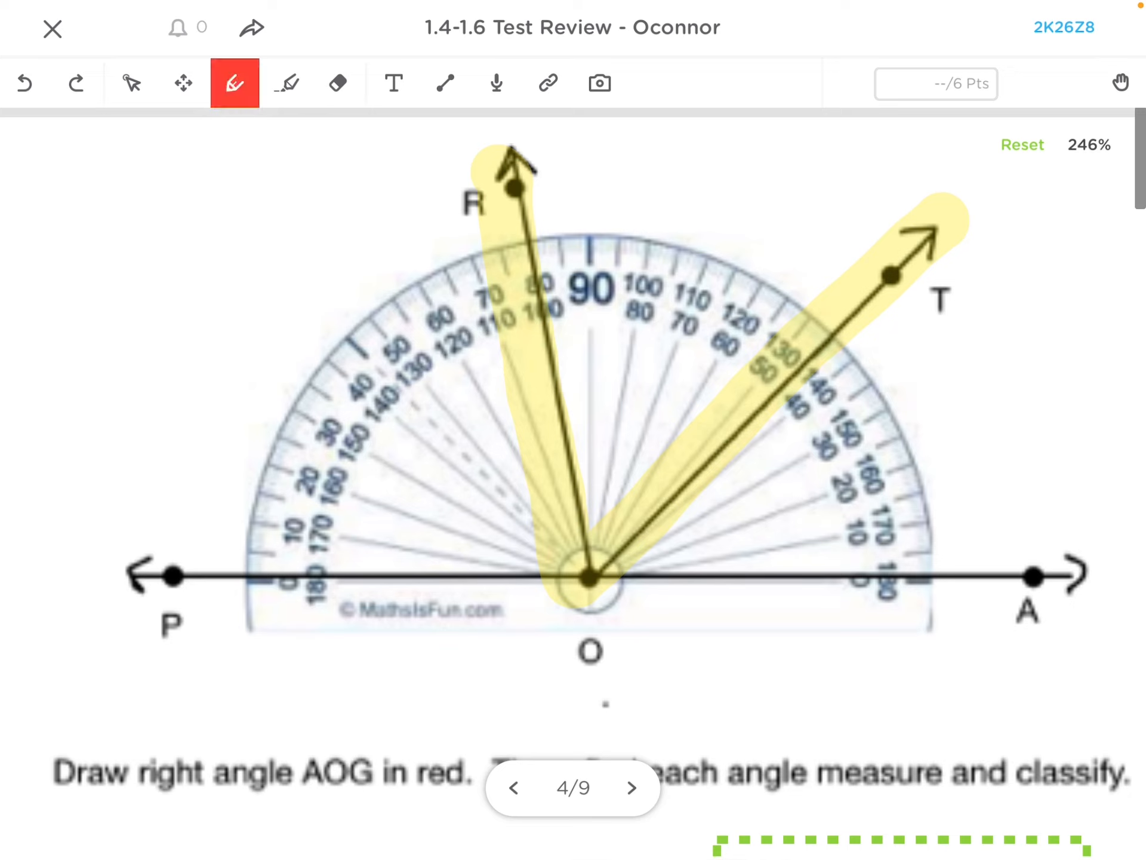
Draw red ten-degree counting arcs along the scale from ray R to ray T.
left_click_drag(538, 252, 573, 231)
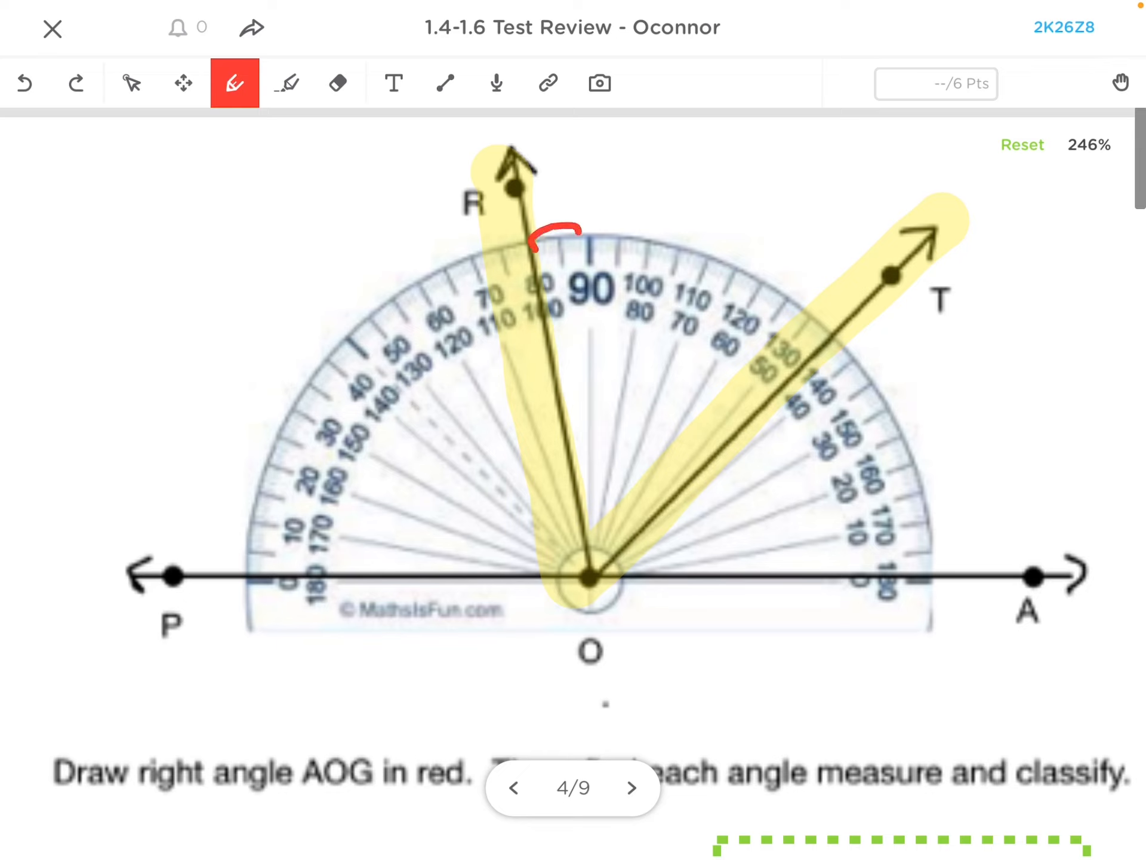
left_click_drag(577, 230, 687, 263)
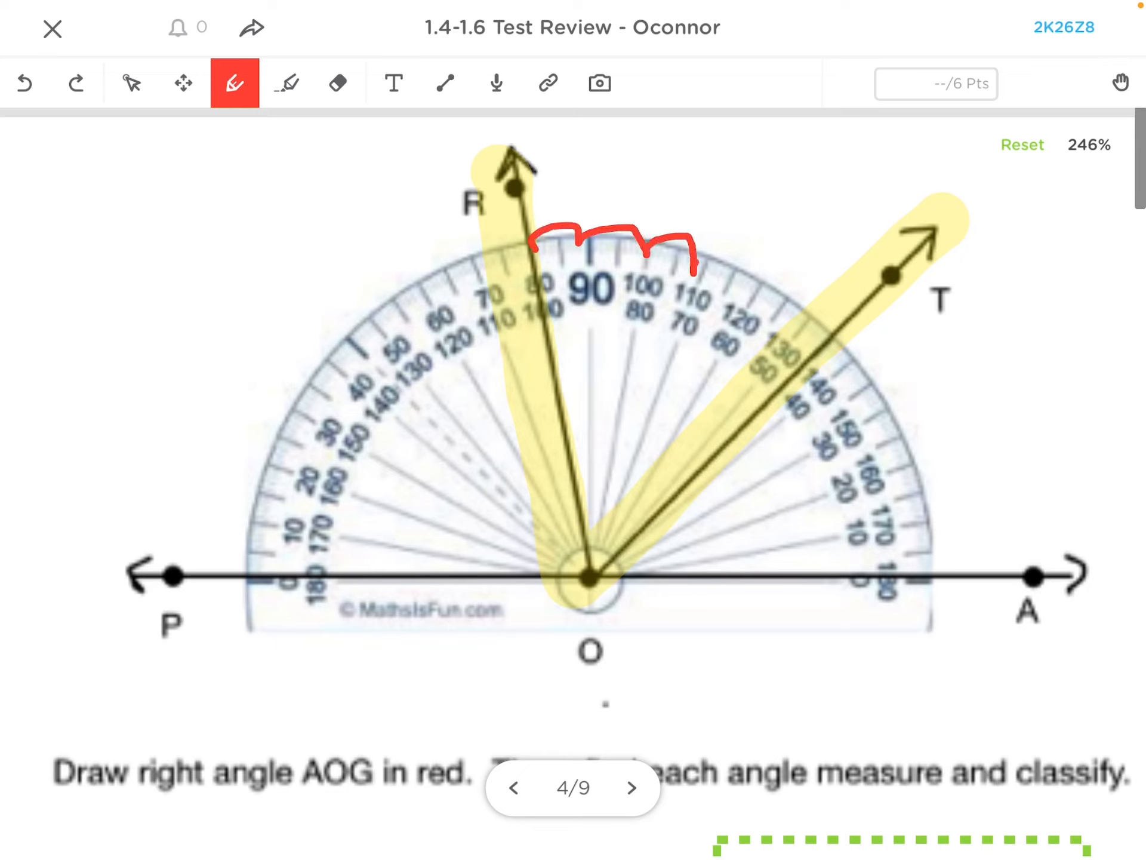
left_click_drag(680, 263, 811, 293)
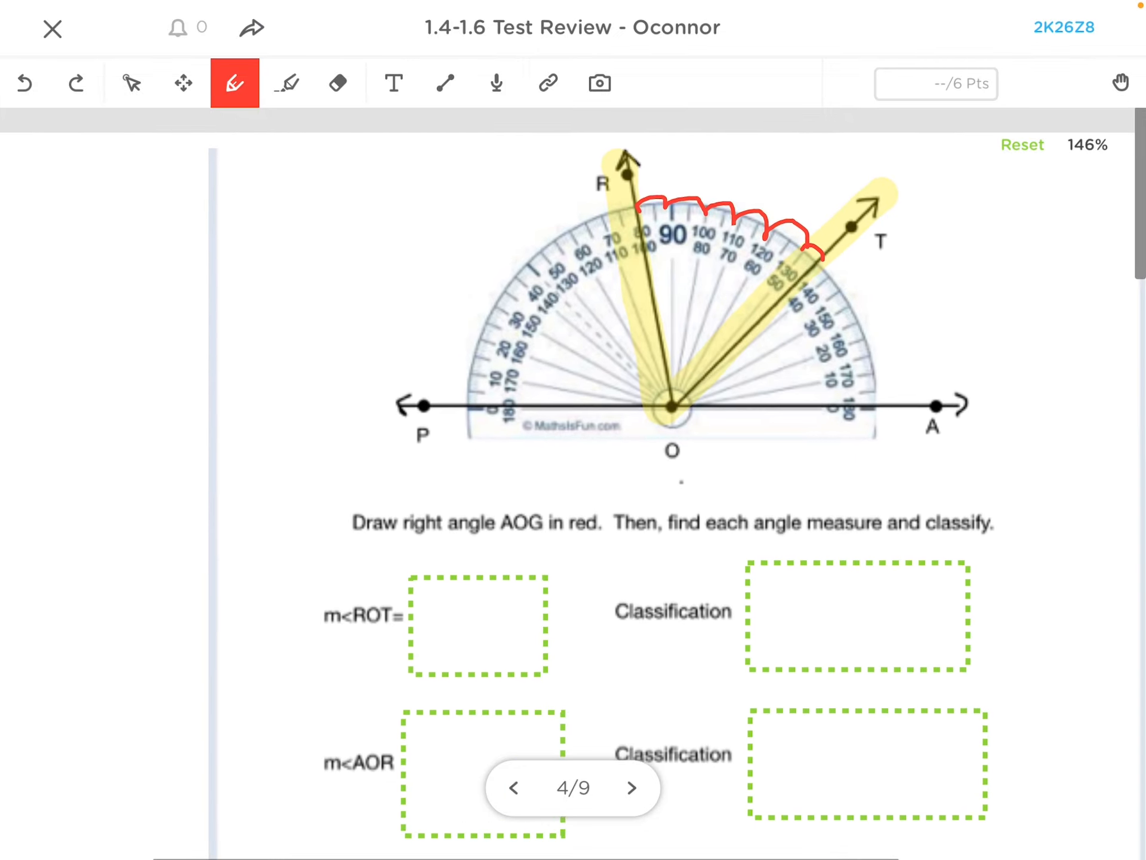
scroll("down", 3)
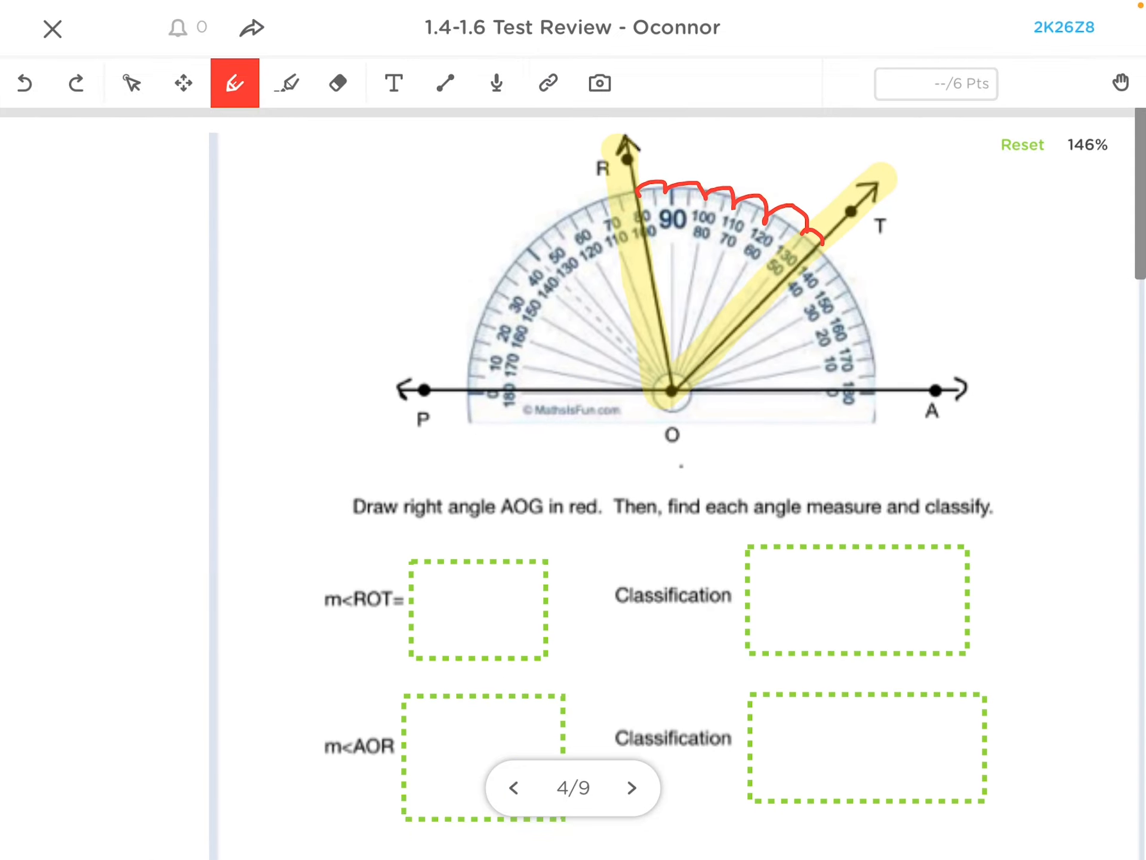
Answer m∠ROT as 55 and Acute in red, then begin 'Obt' for angle AOR.
left_click(337, 83)
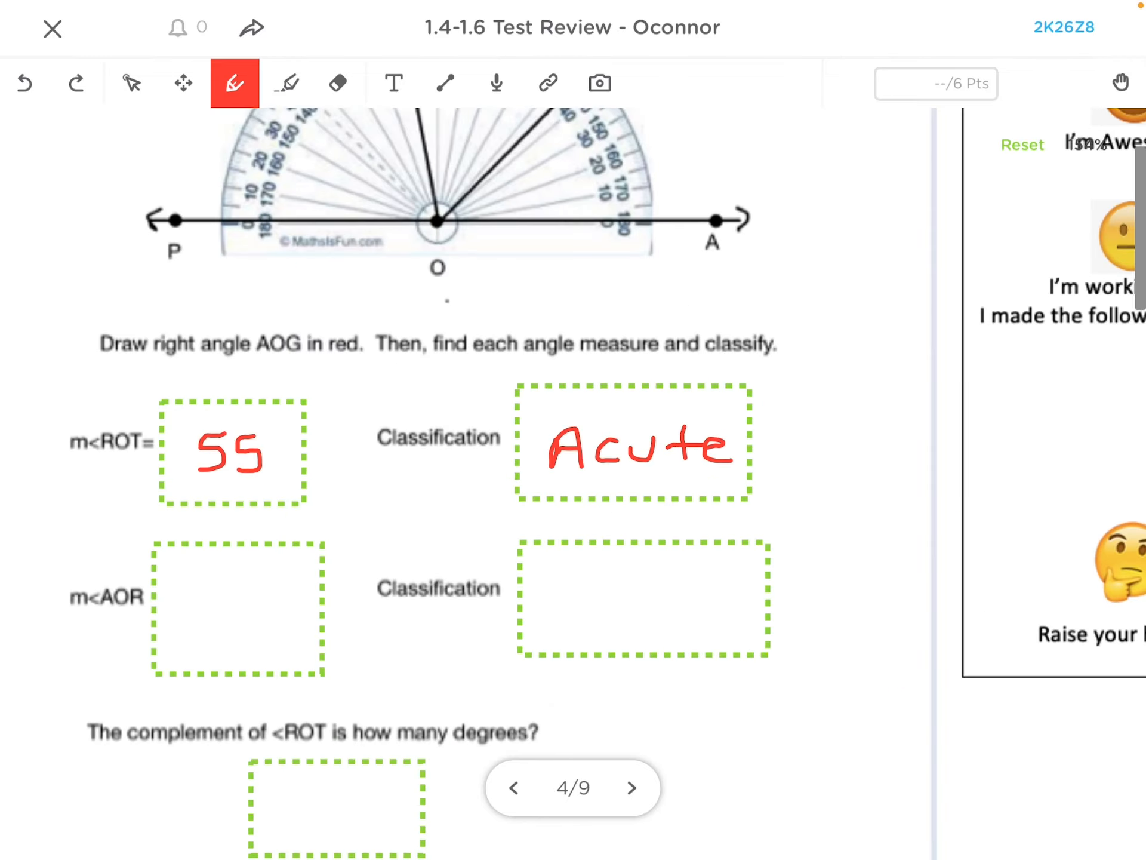
left_click(287, 82)
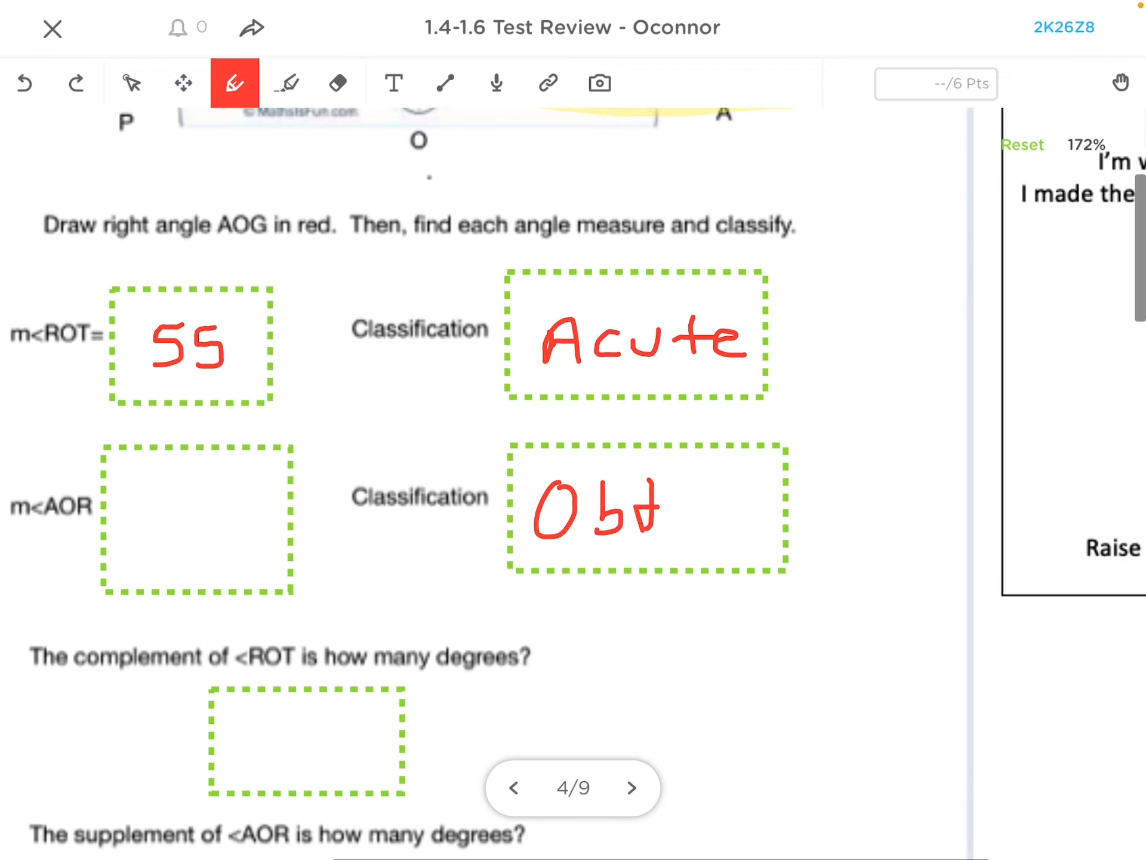
Highlight rays OR and OA and finish writing Obtuse for angle AOR.
left_click_drag(636, 505, 658, 527)
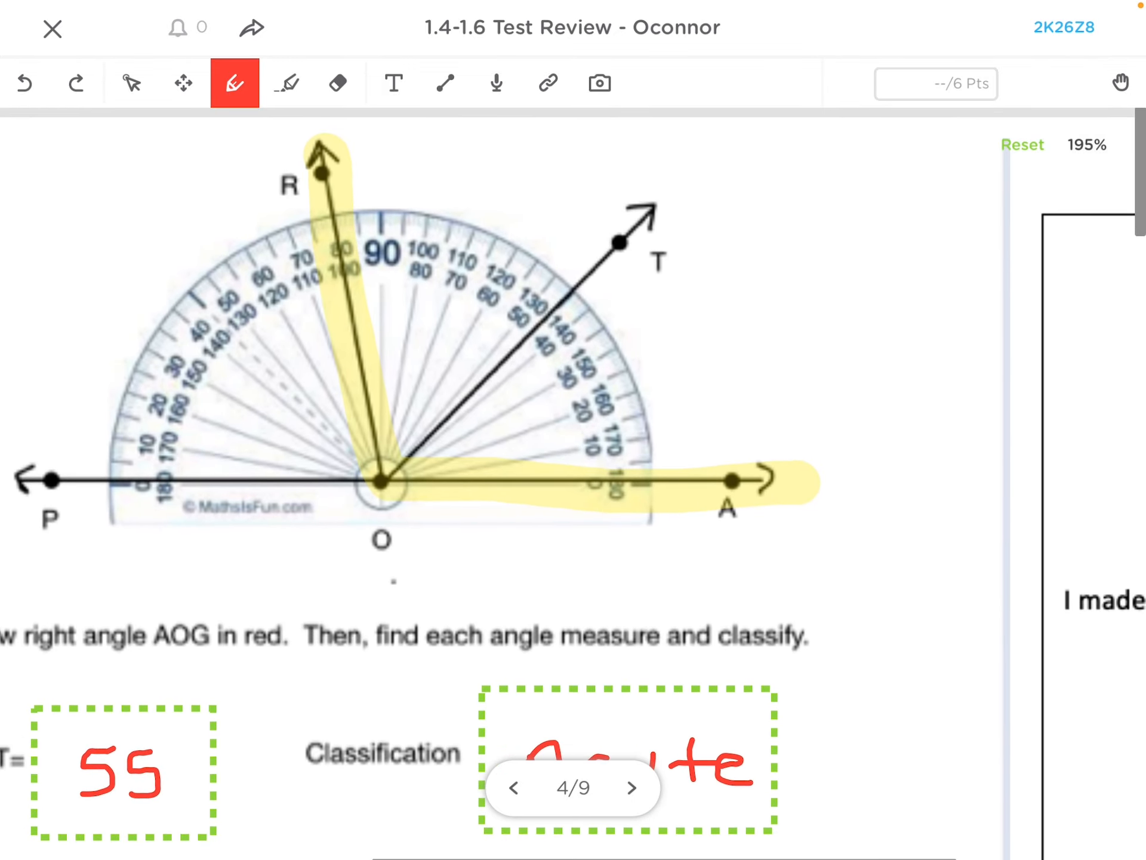
left_click_drag(705, 483, 365, 198)
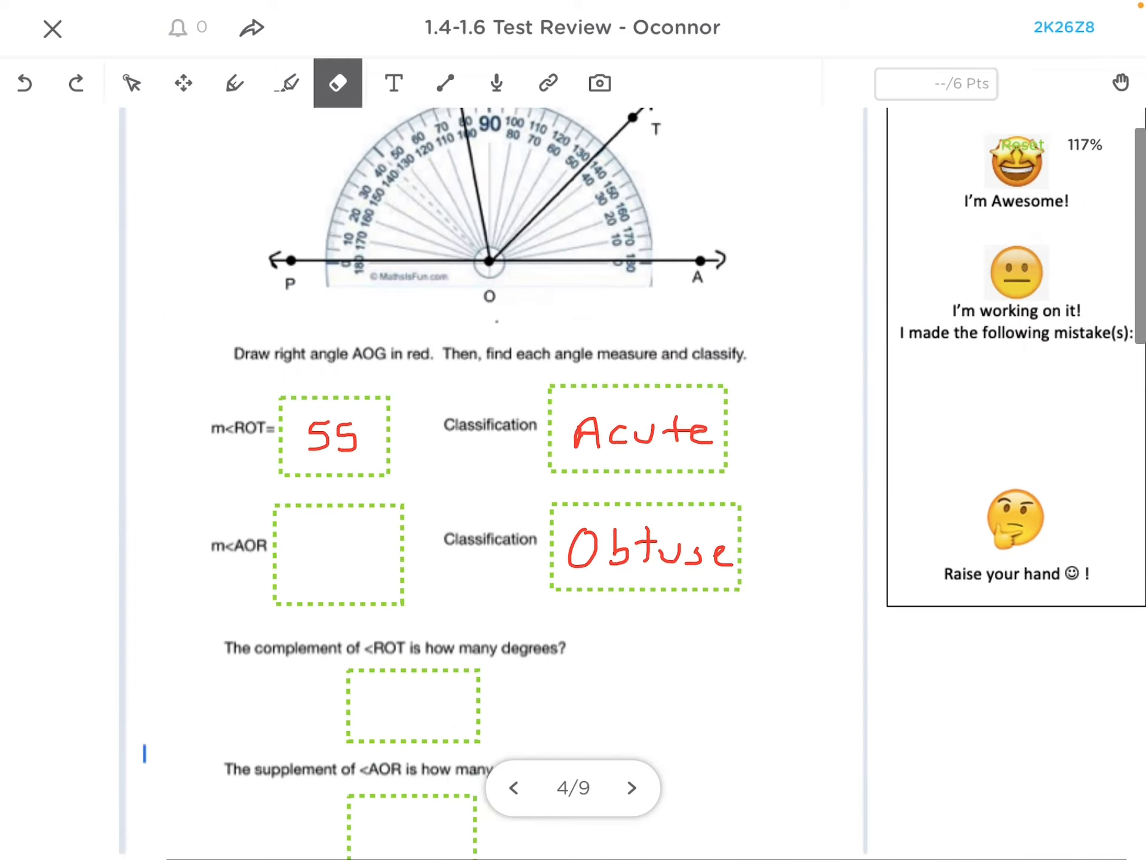
Write 100 in red in the m∠AOR box.
left_click(234, 82)
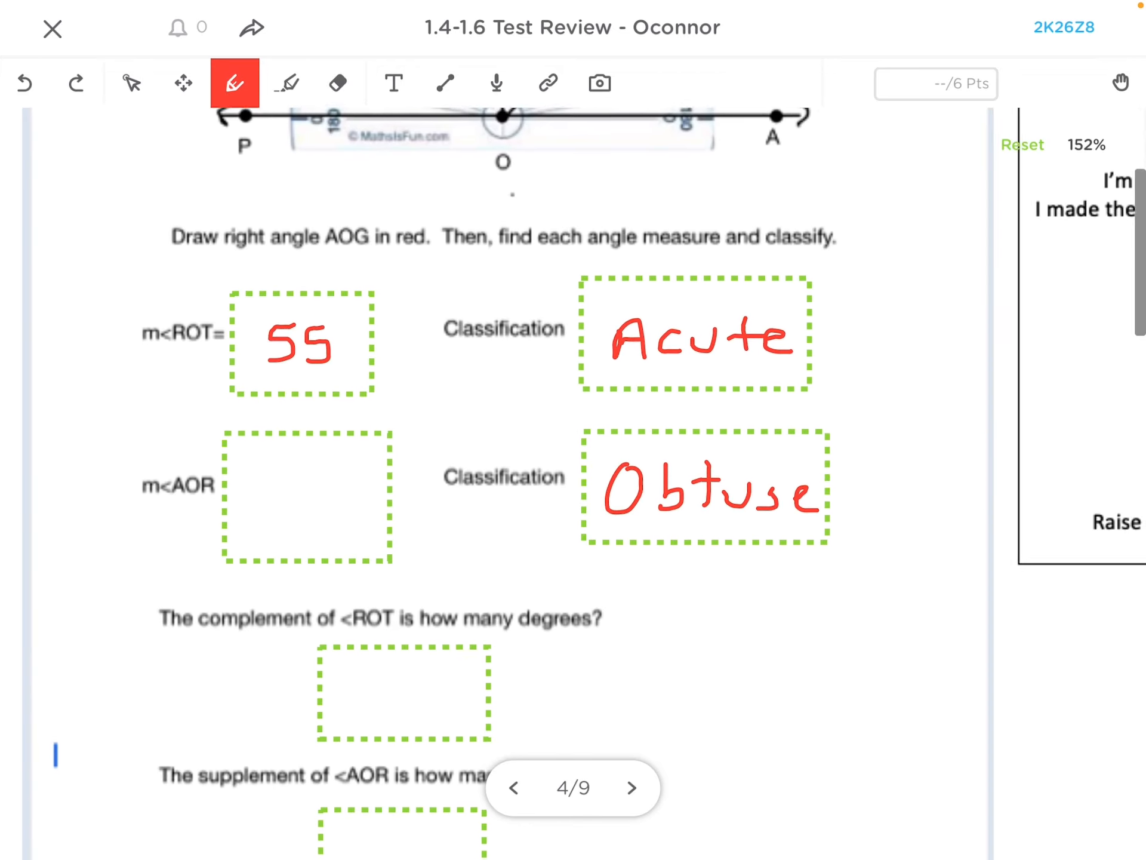
type("100")
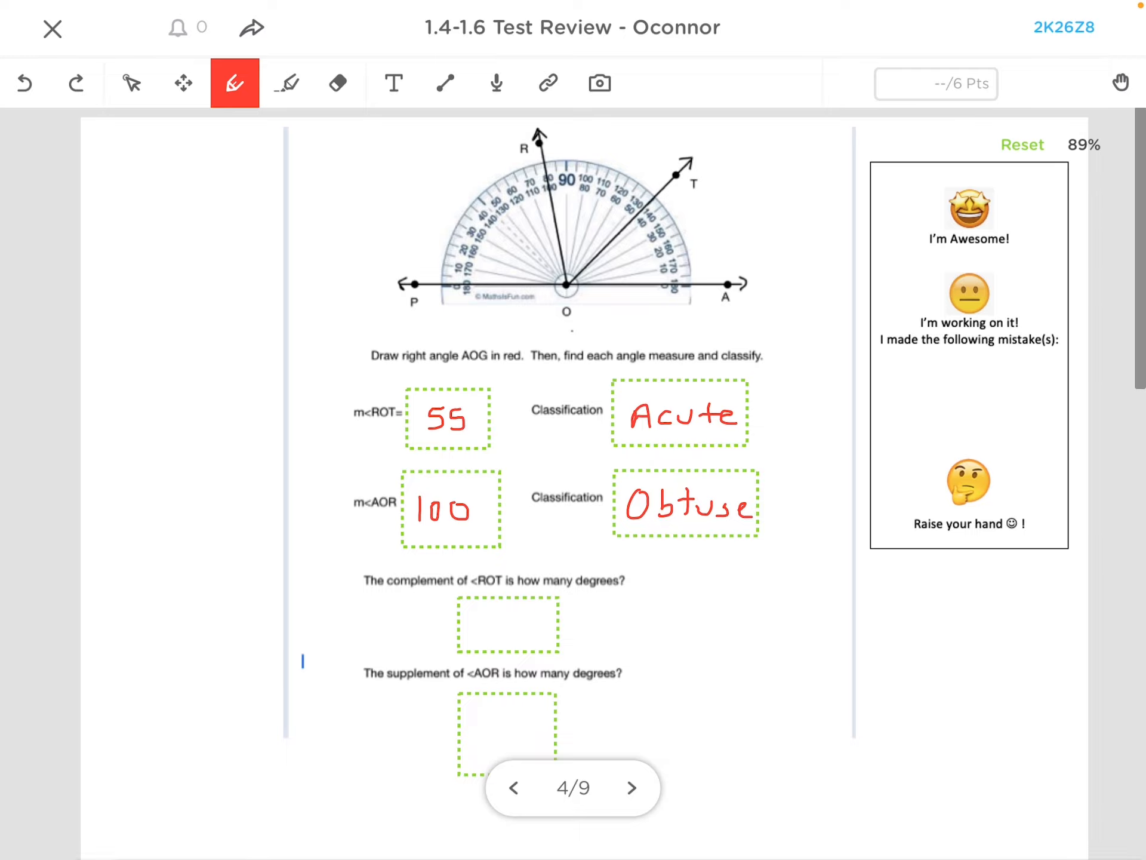
Answer the complement as 35 with 90−55 and underline the supplement question.
scroll("down", 3)
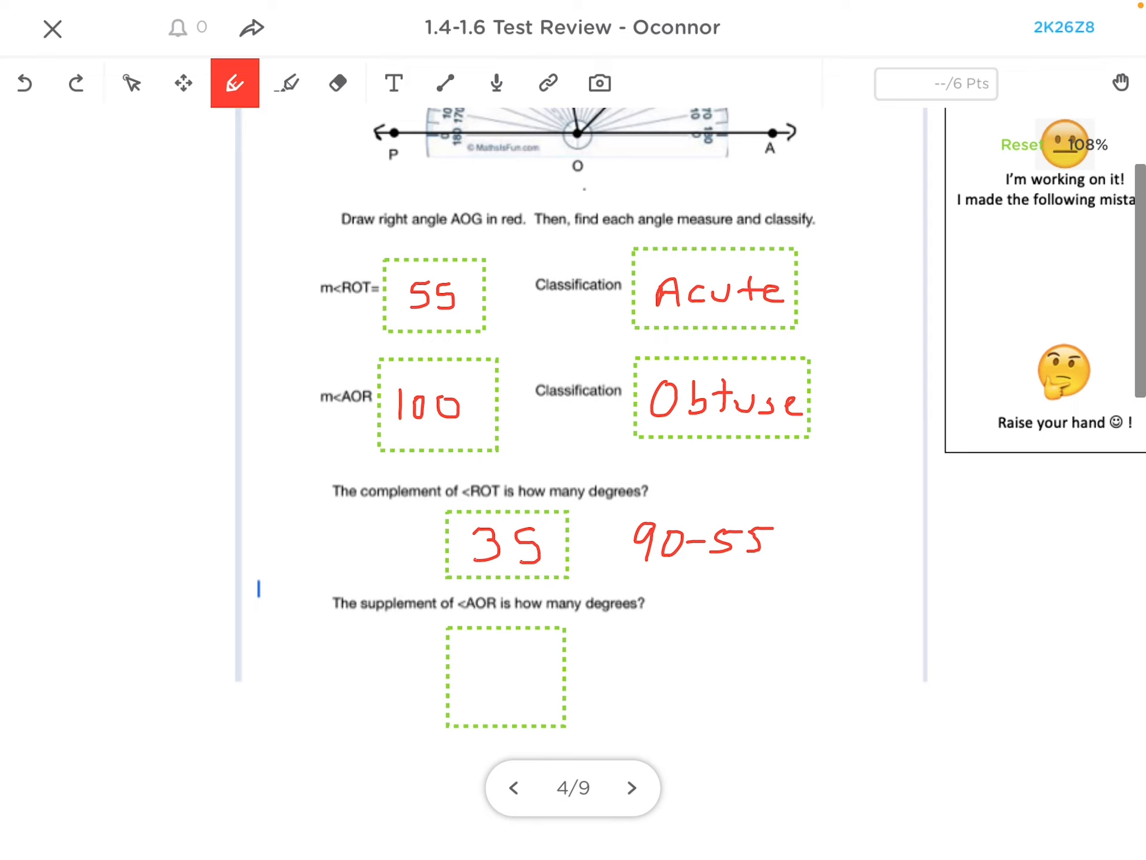
left_click_drag(351, 631, 504, 585)
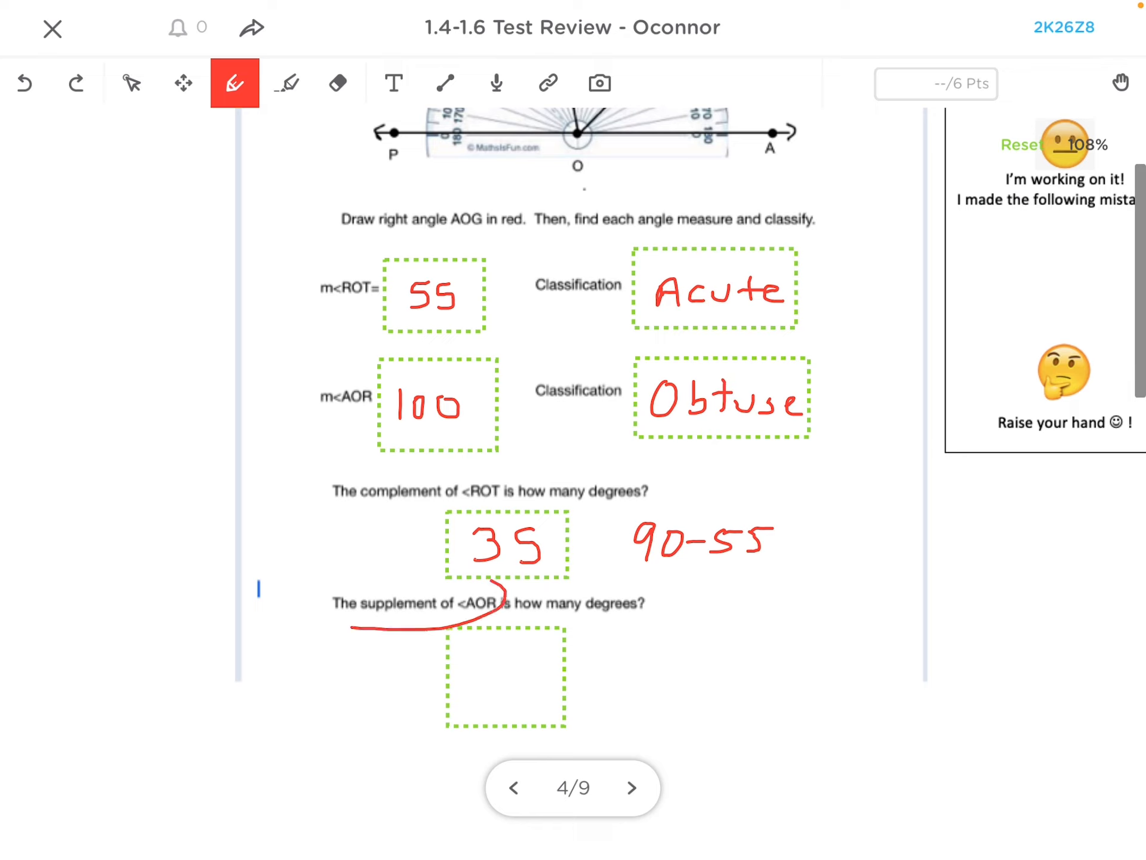